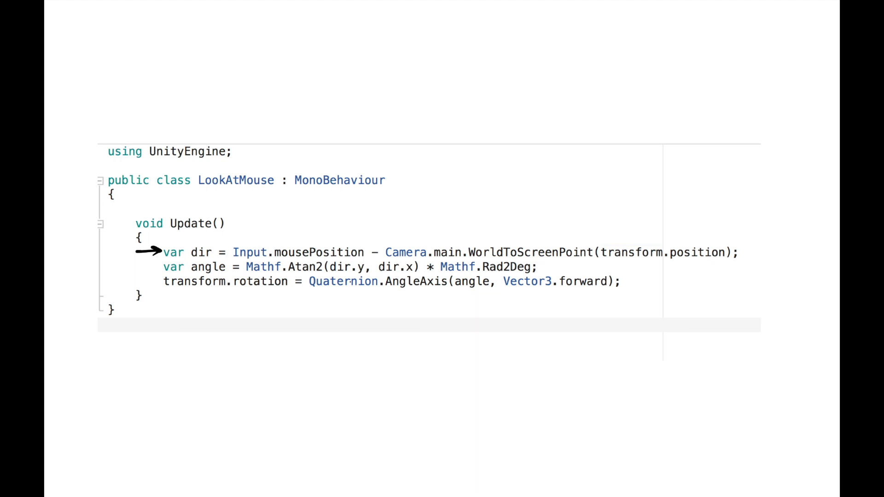
Highlight the Quaternion.AngleAxis rotation line, then start Play mode so the arrow follows the mouse
double_click(404, 253)
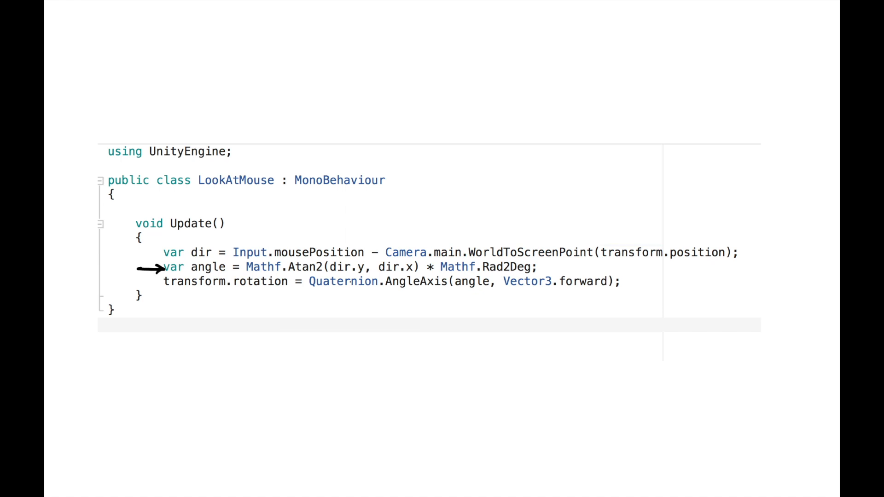
double_click(263, 267)
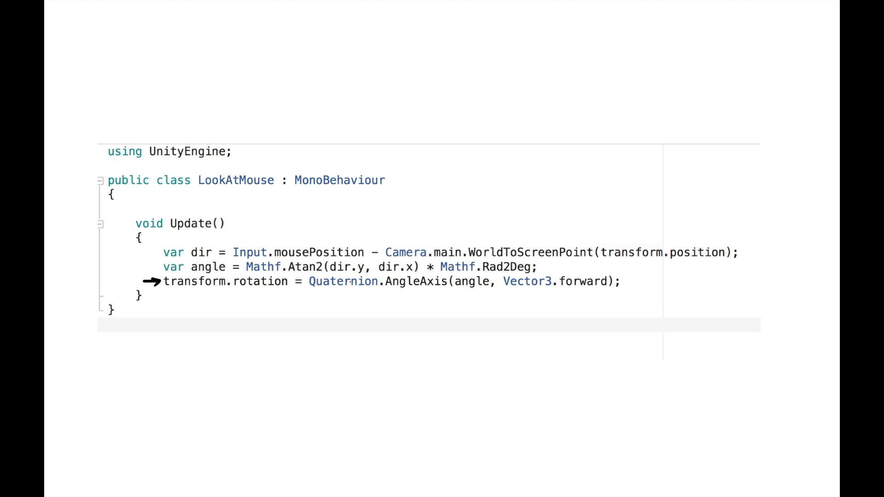
double_click(415, 282)
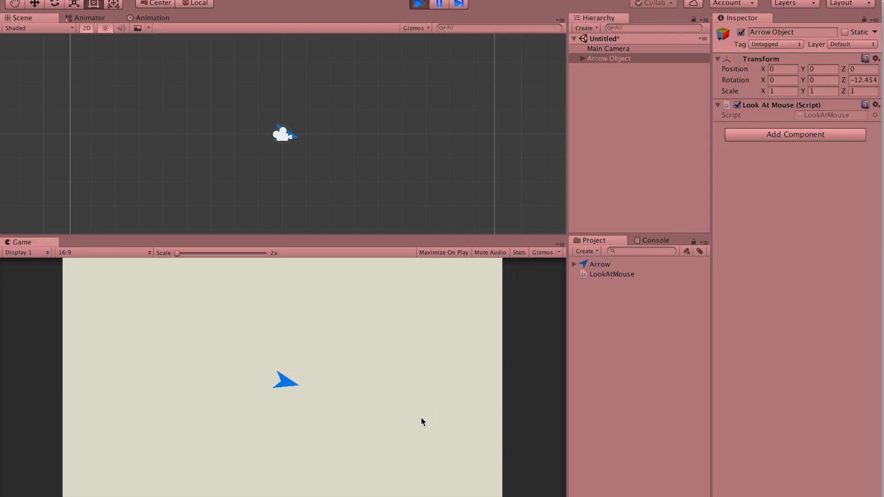
mouse_move(428, 388)
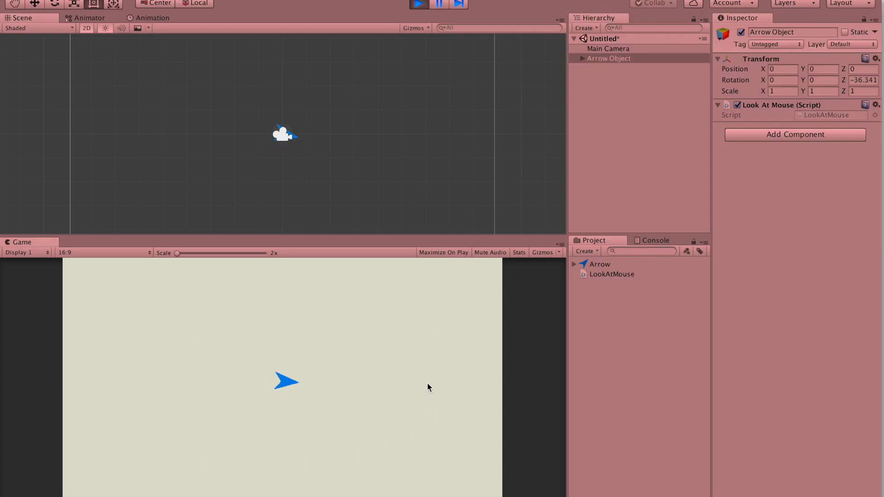